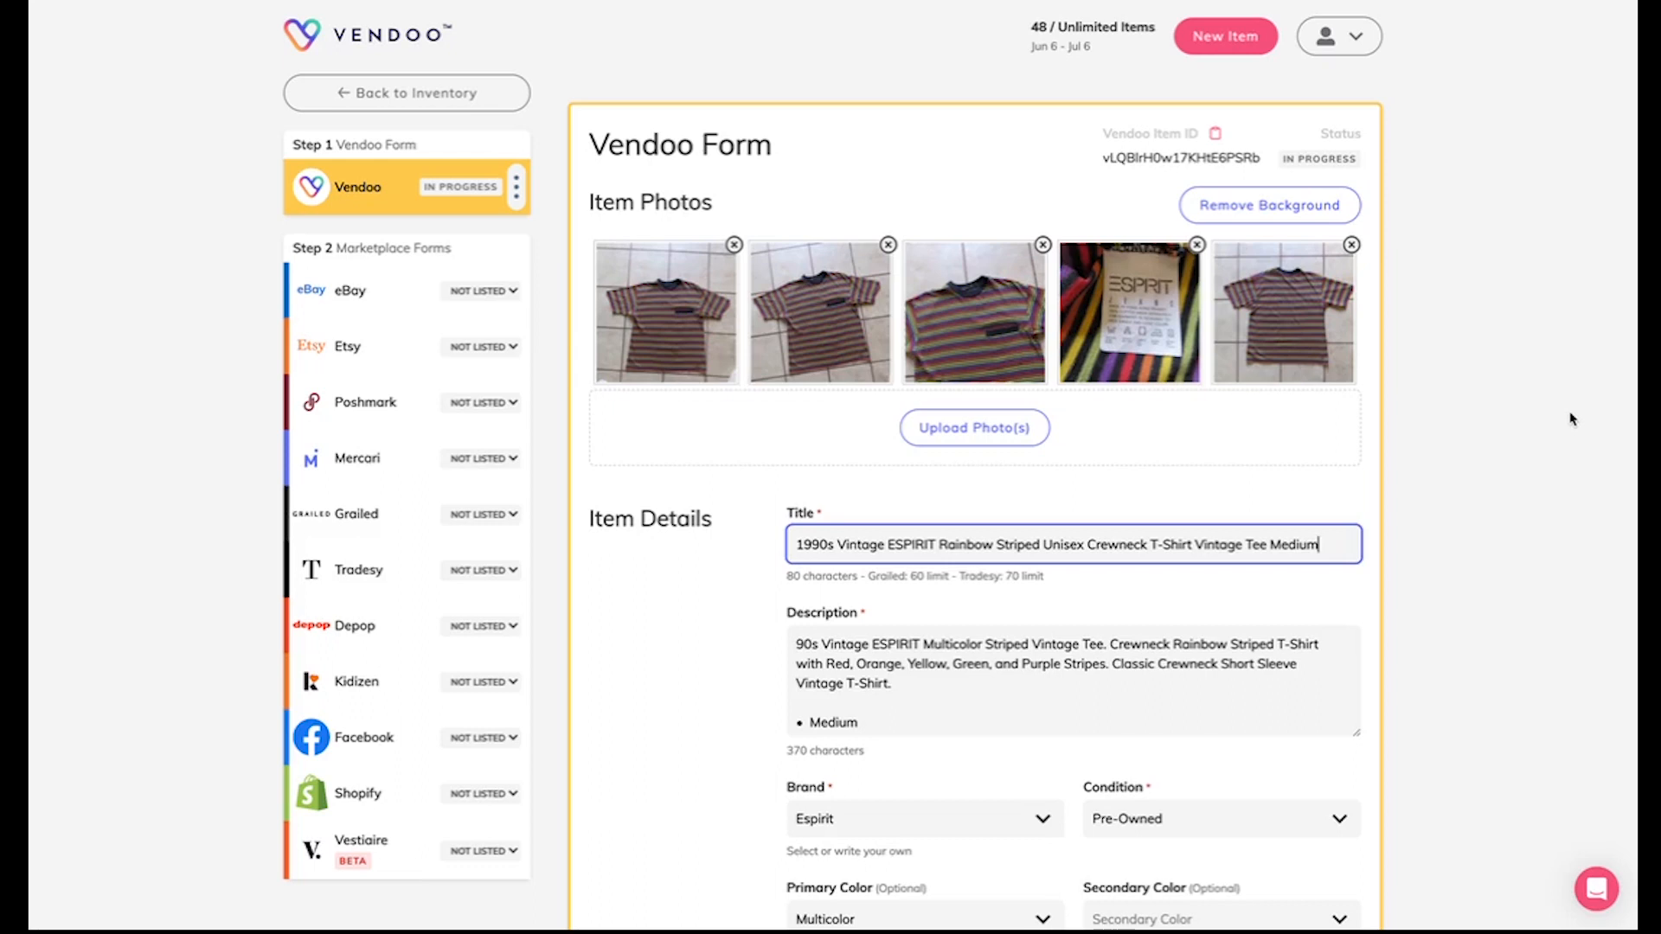
mouse_move(618, 99)
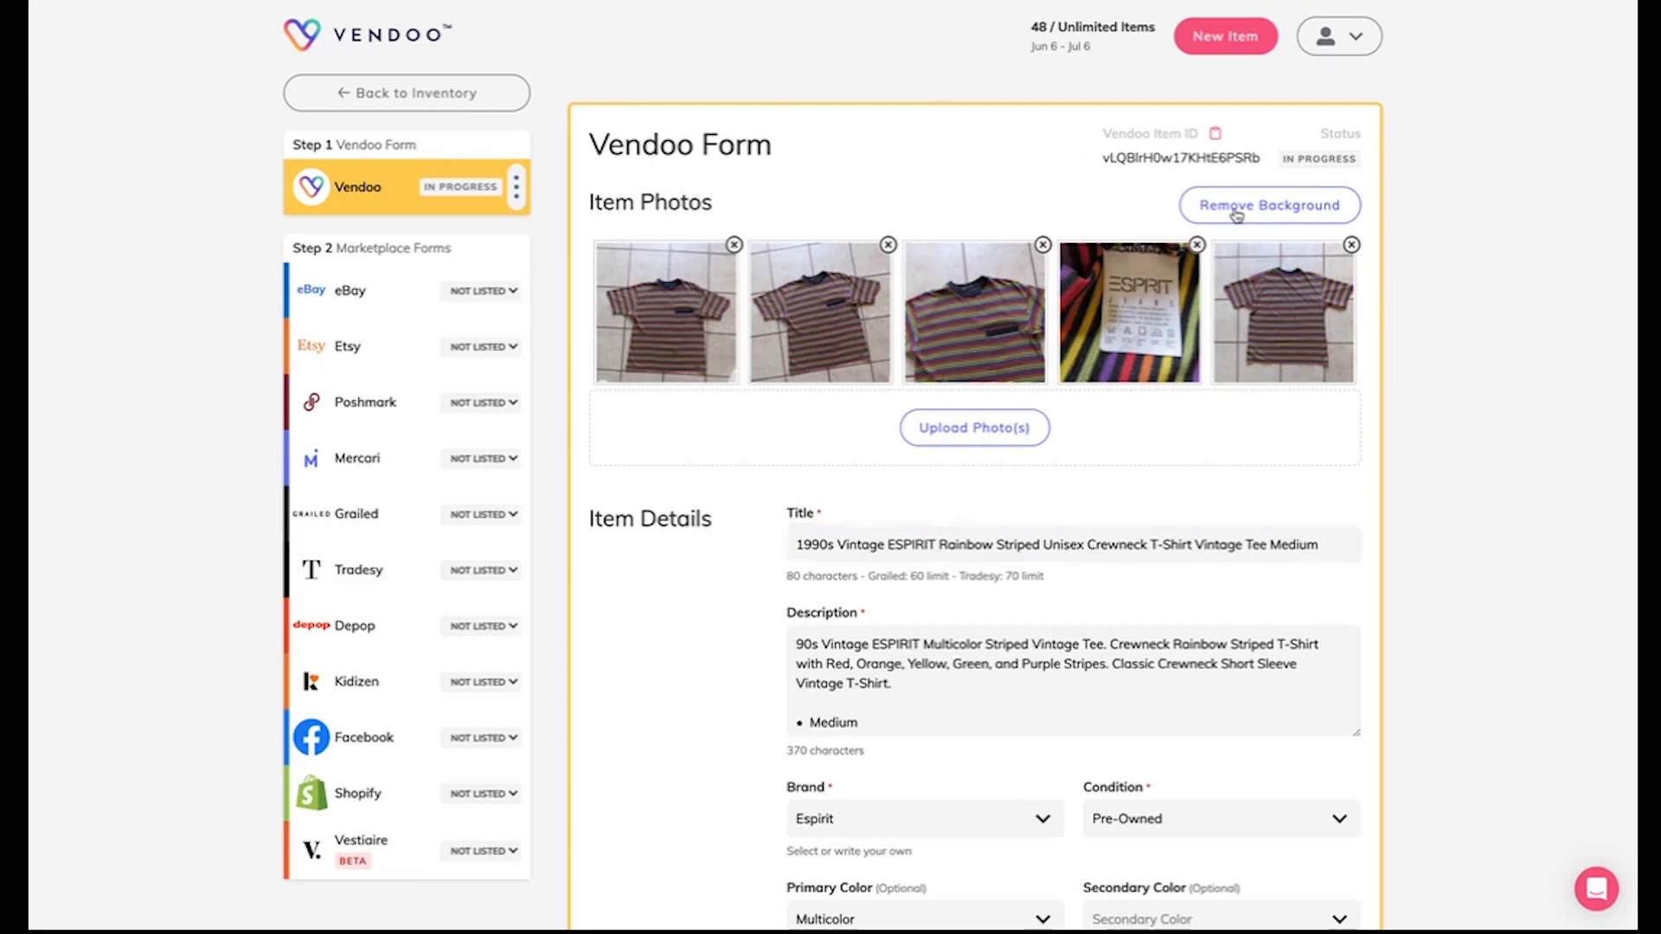
- Start background removal and select the first two shirt photos in the image picker
click(1268, 204)
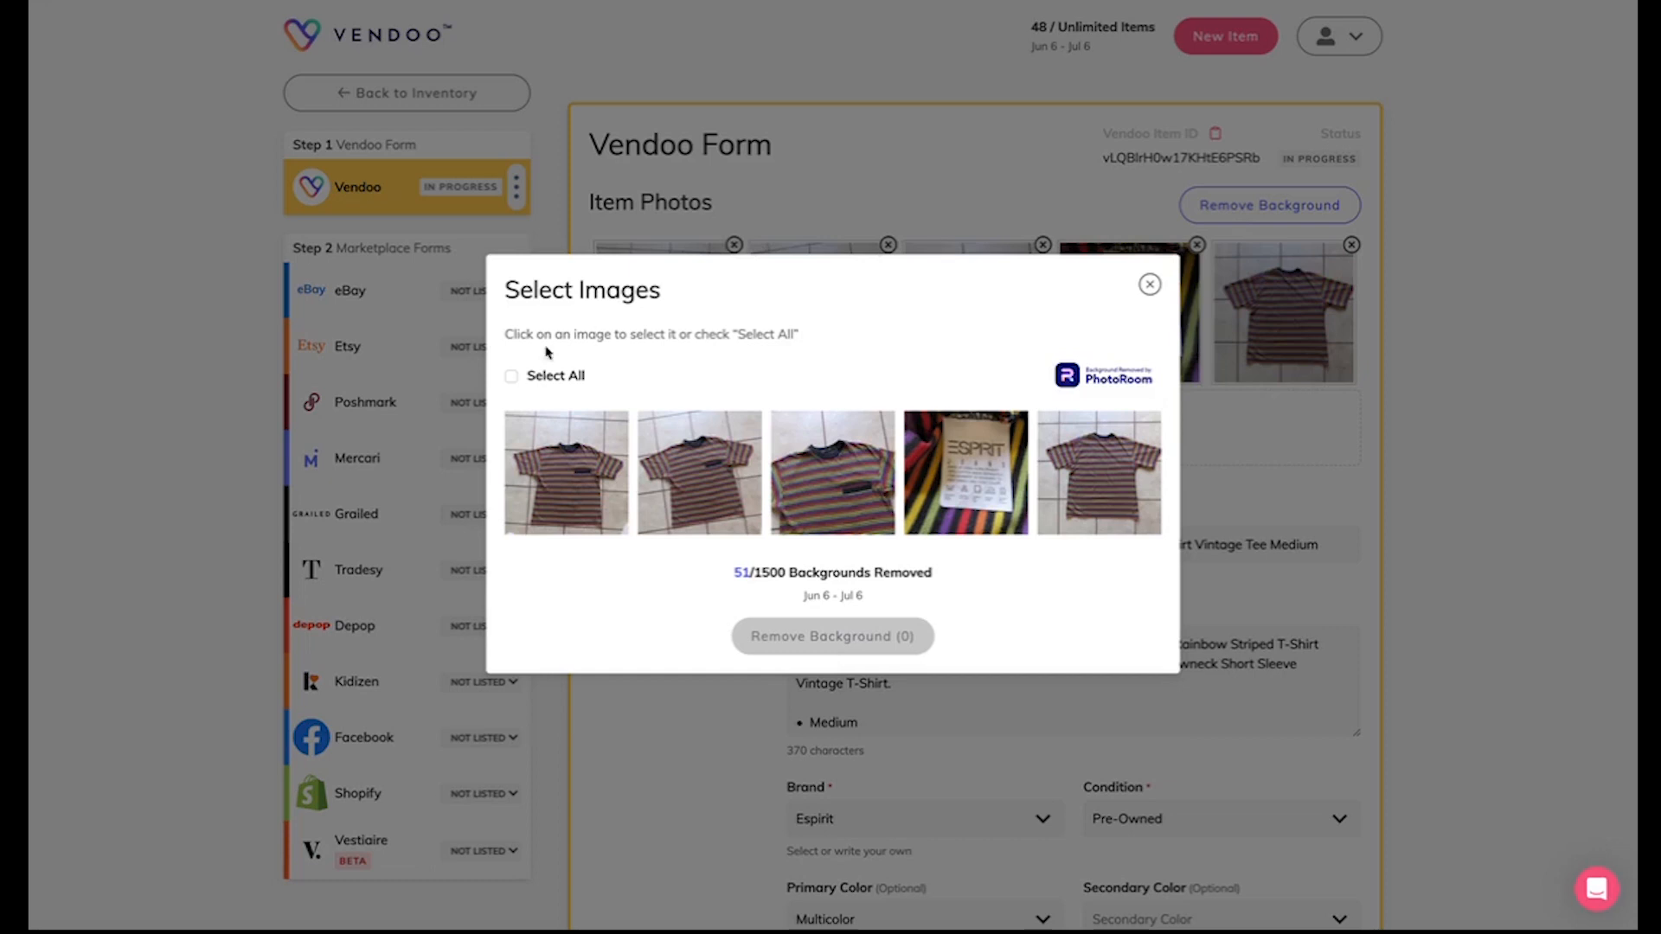
click(566, 472)
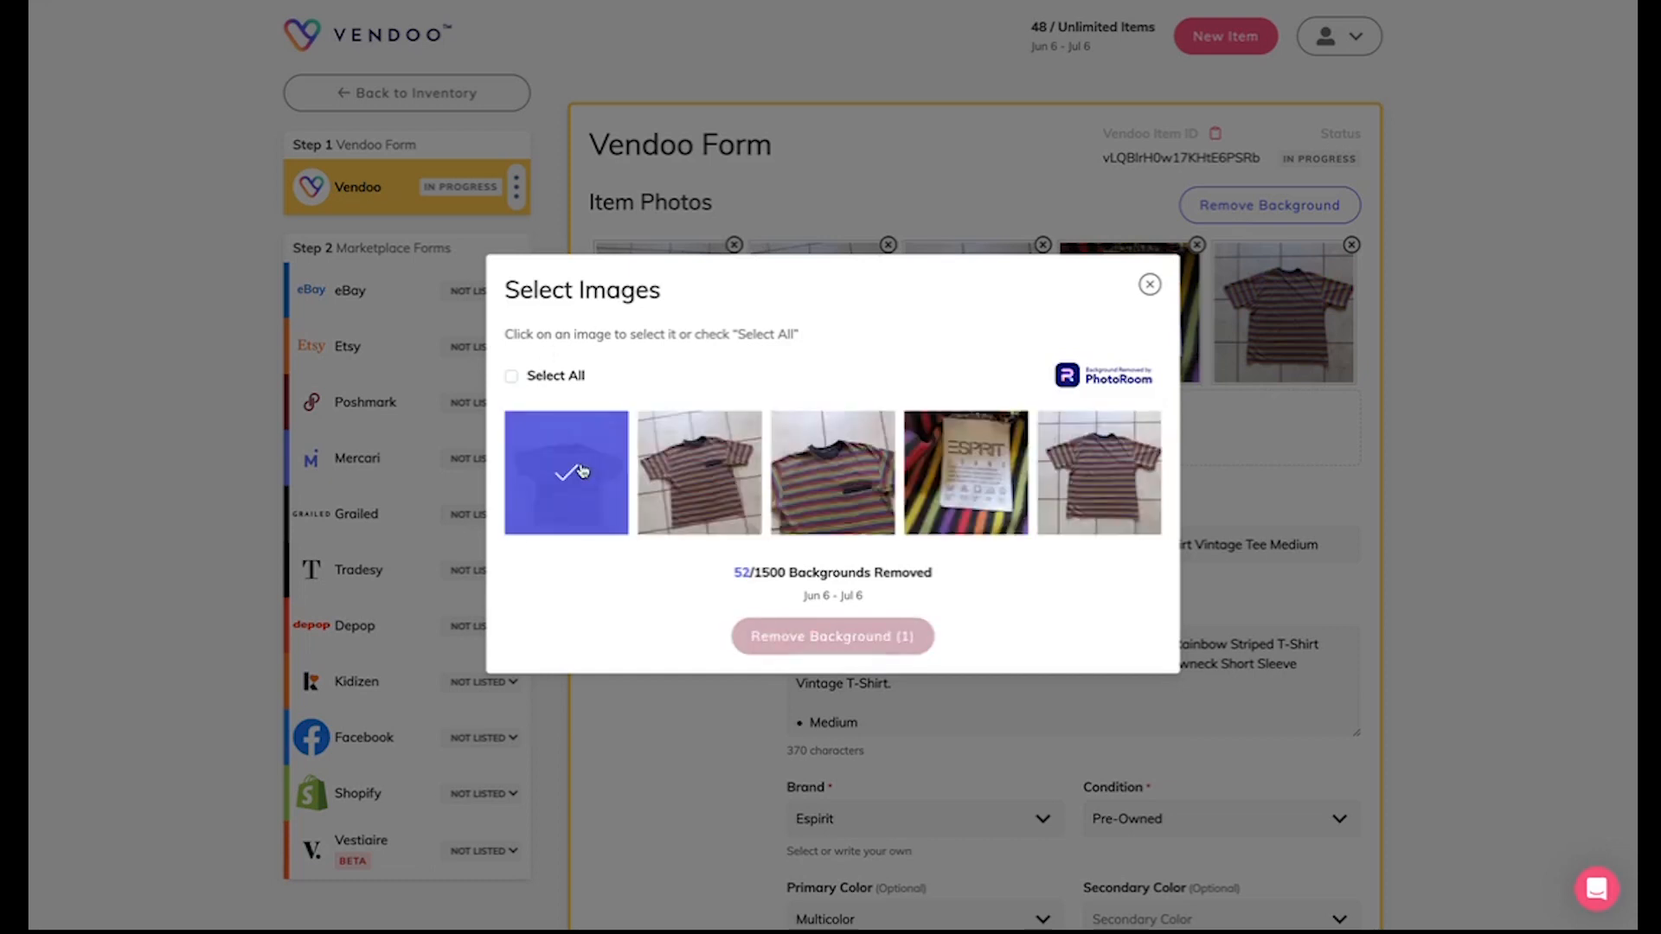
click(698, 472)
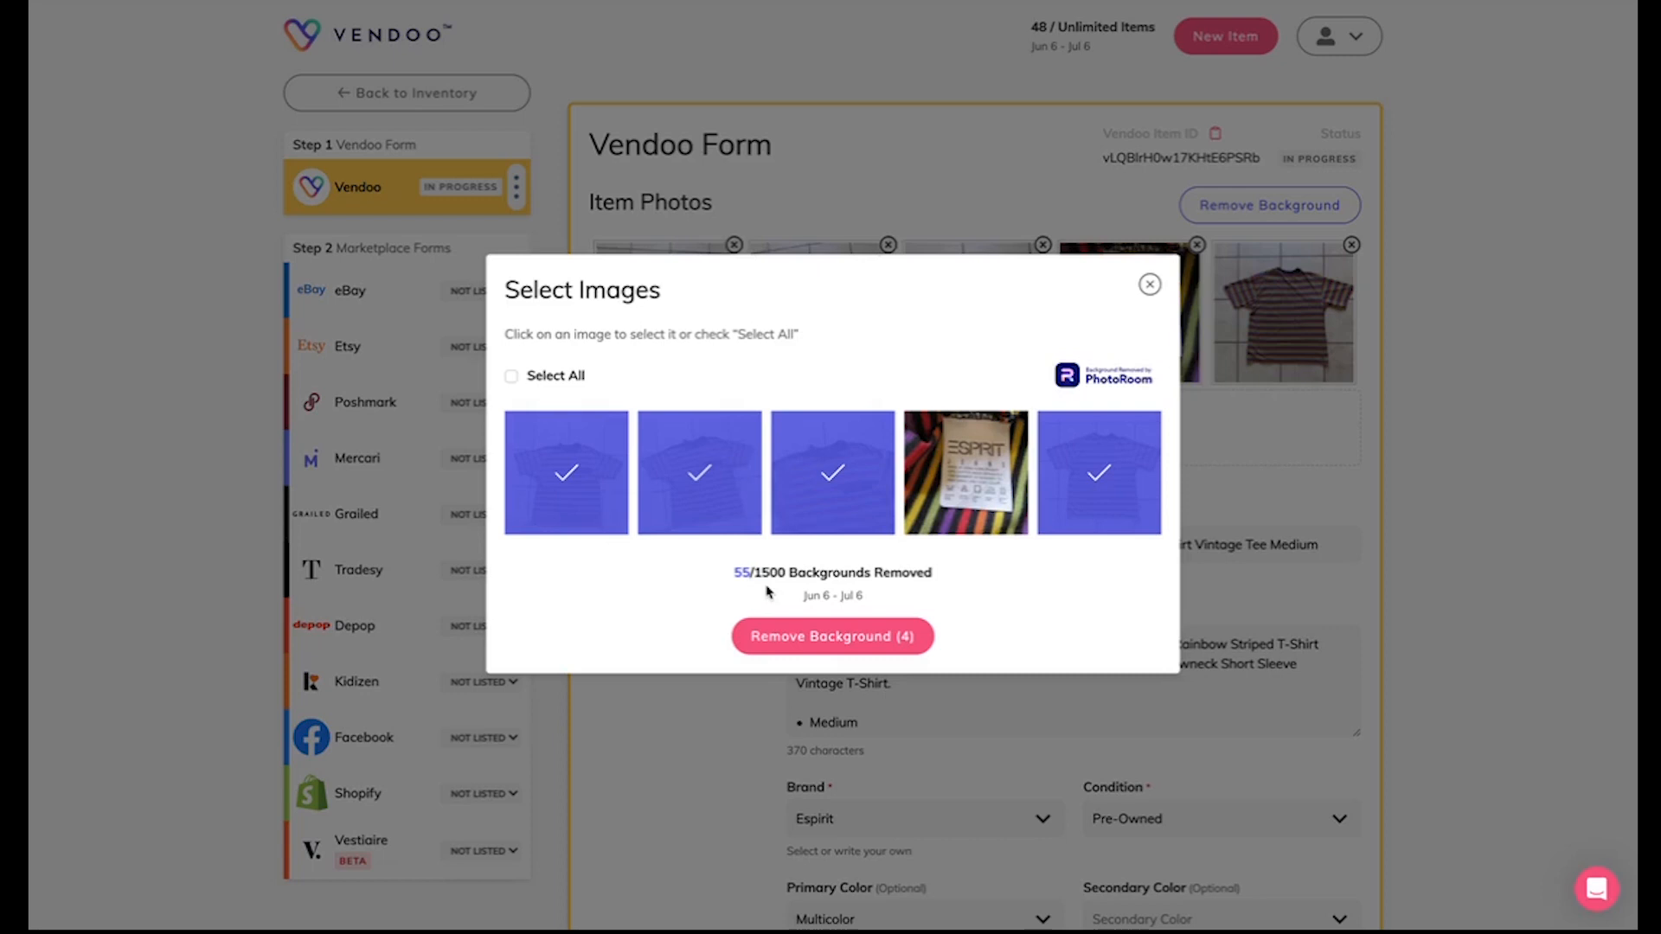
mouse_move(867, 602)
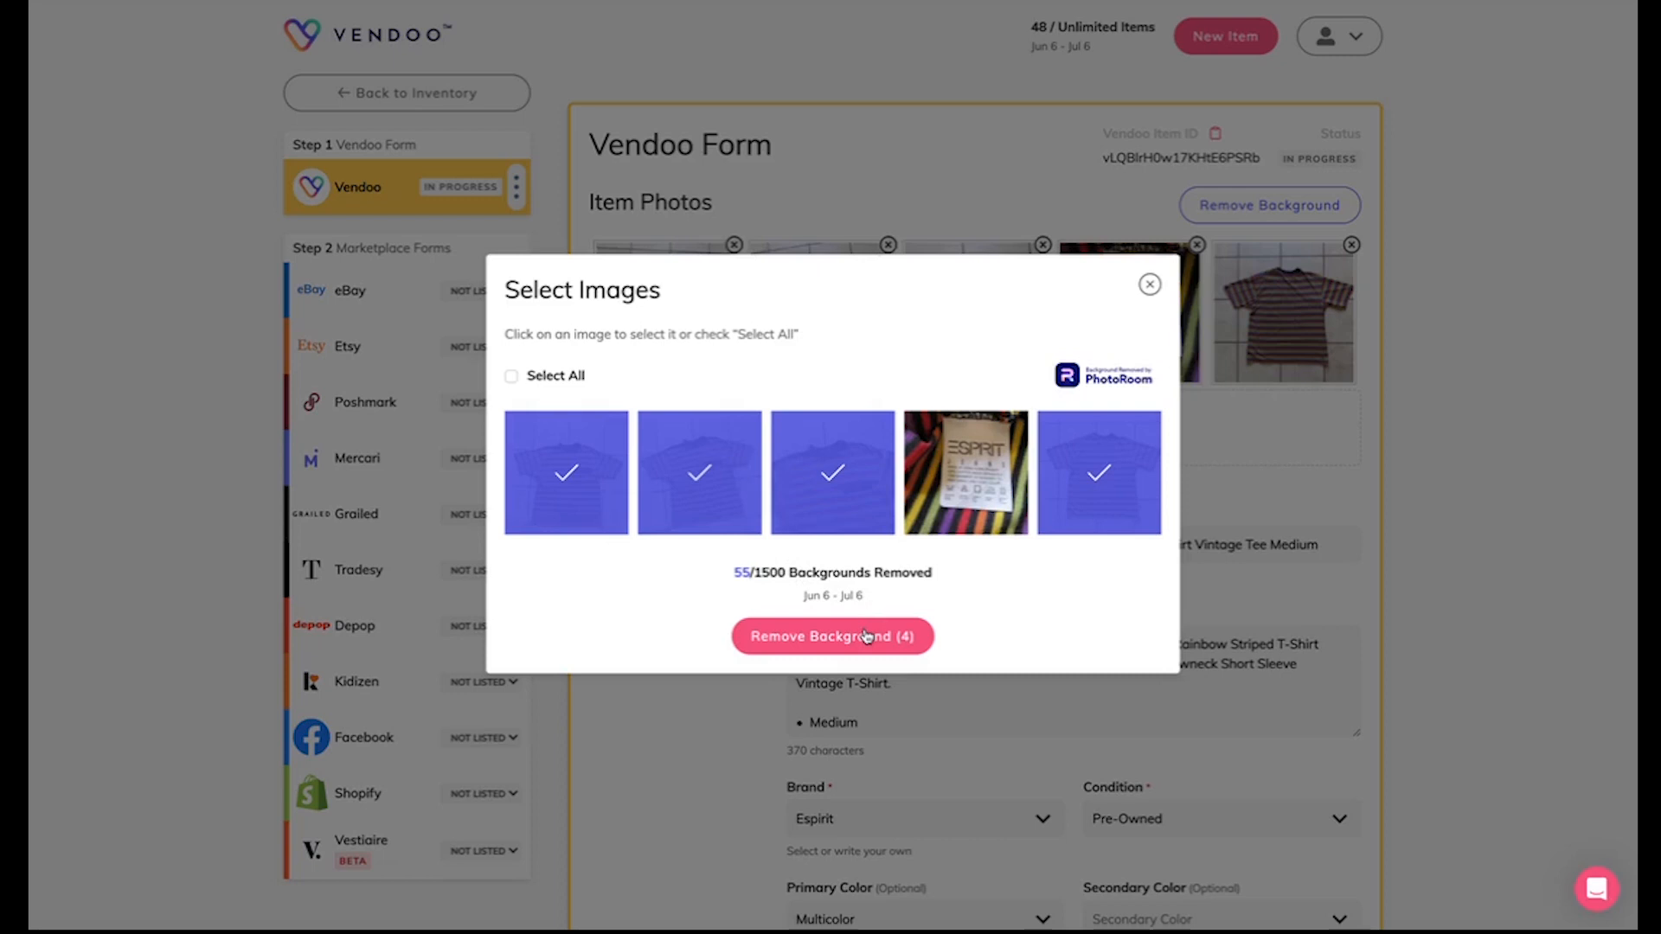
click(832, 636)
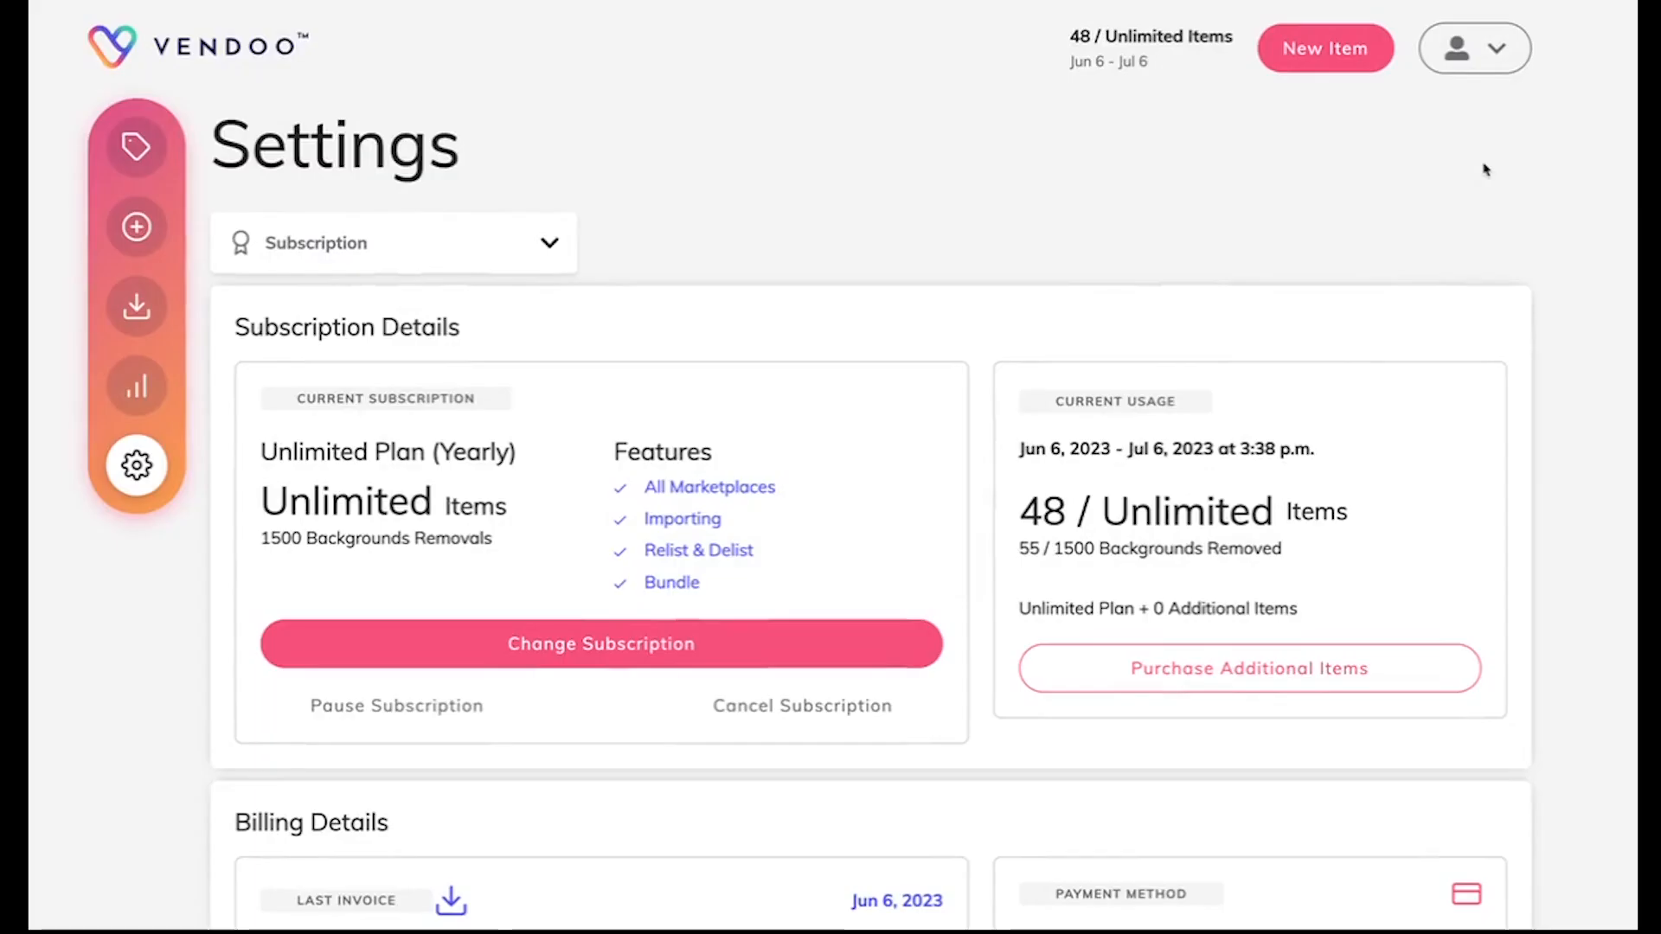
mouse_move(593, 17)
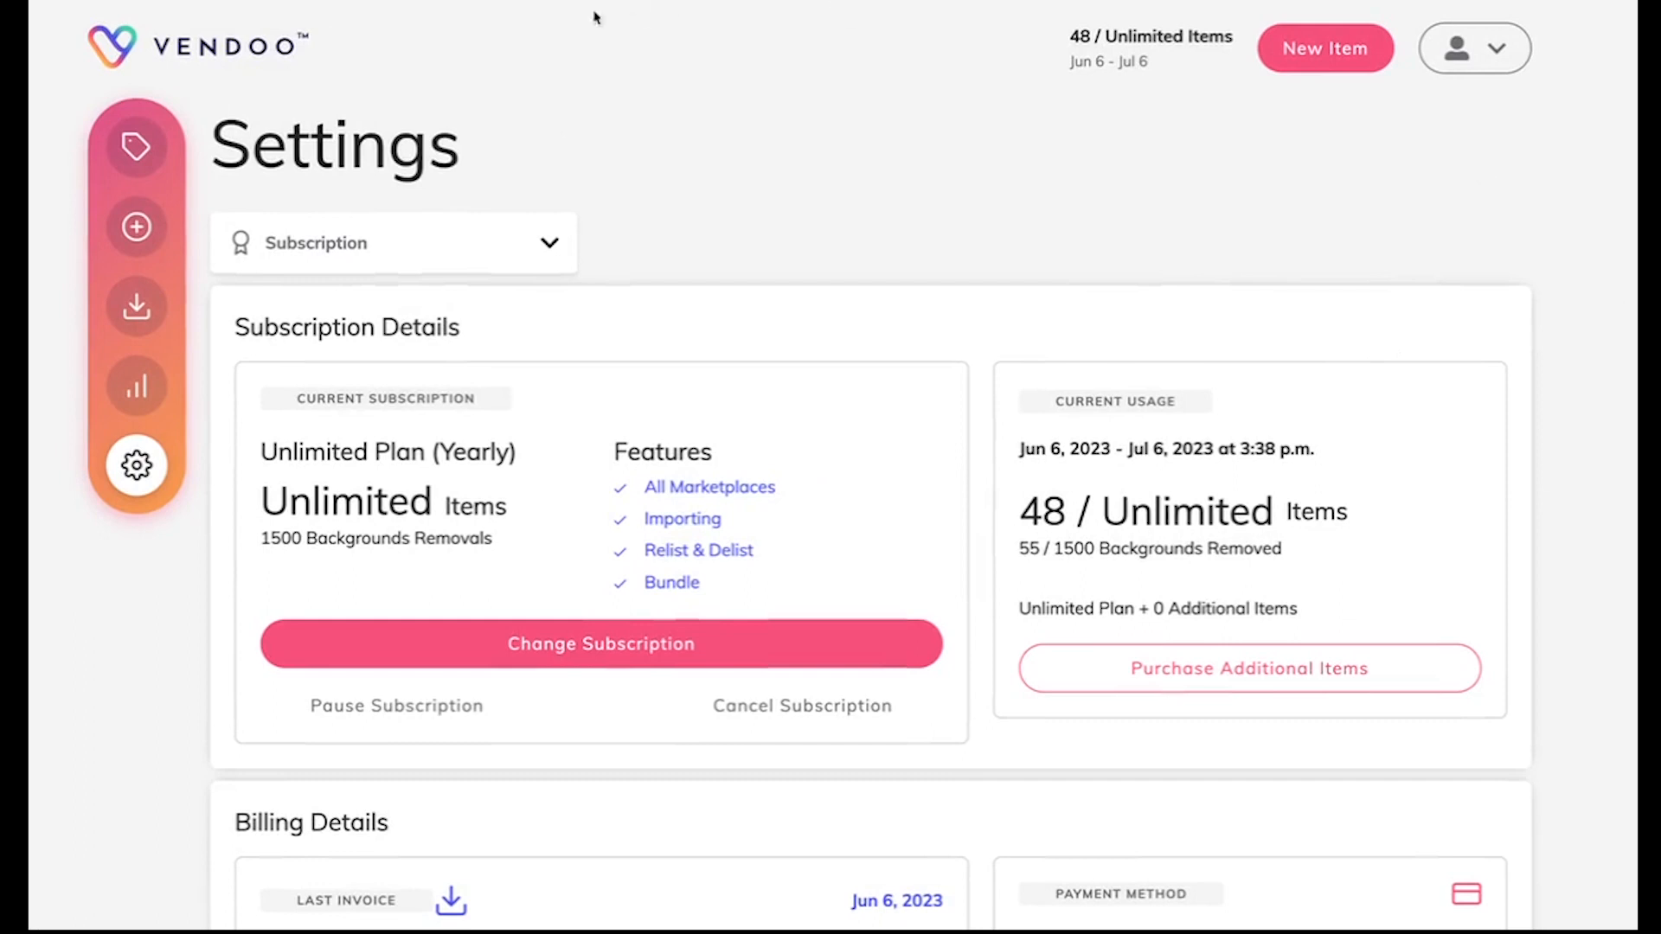
mouse_move(1257, 266)
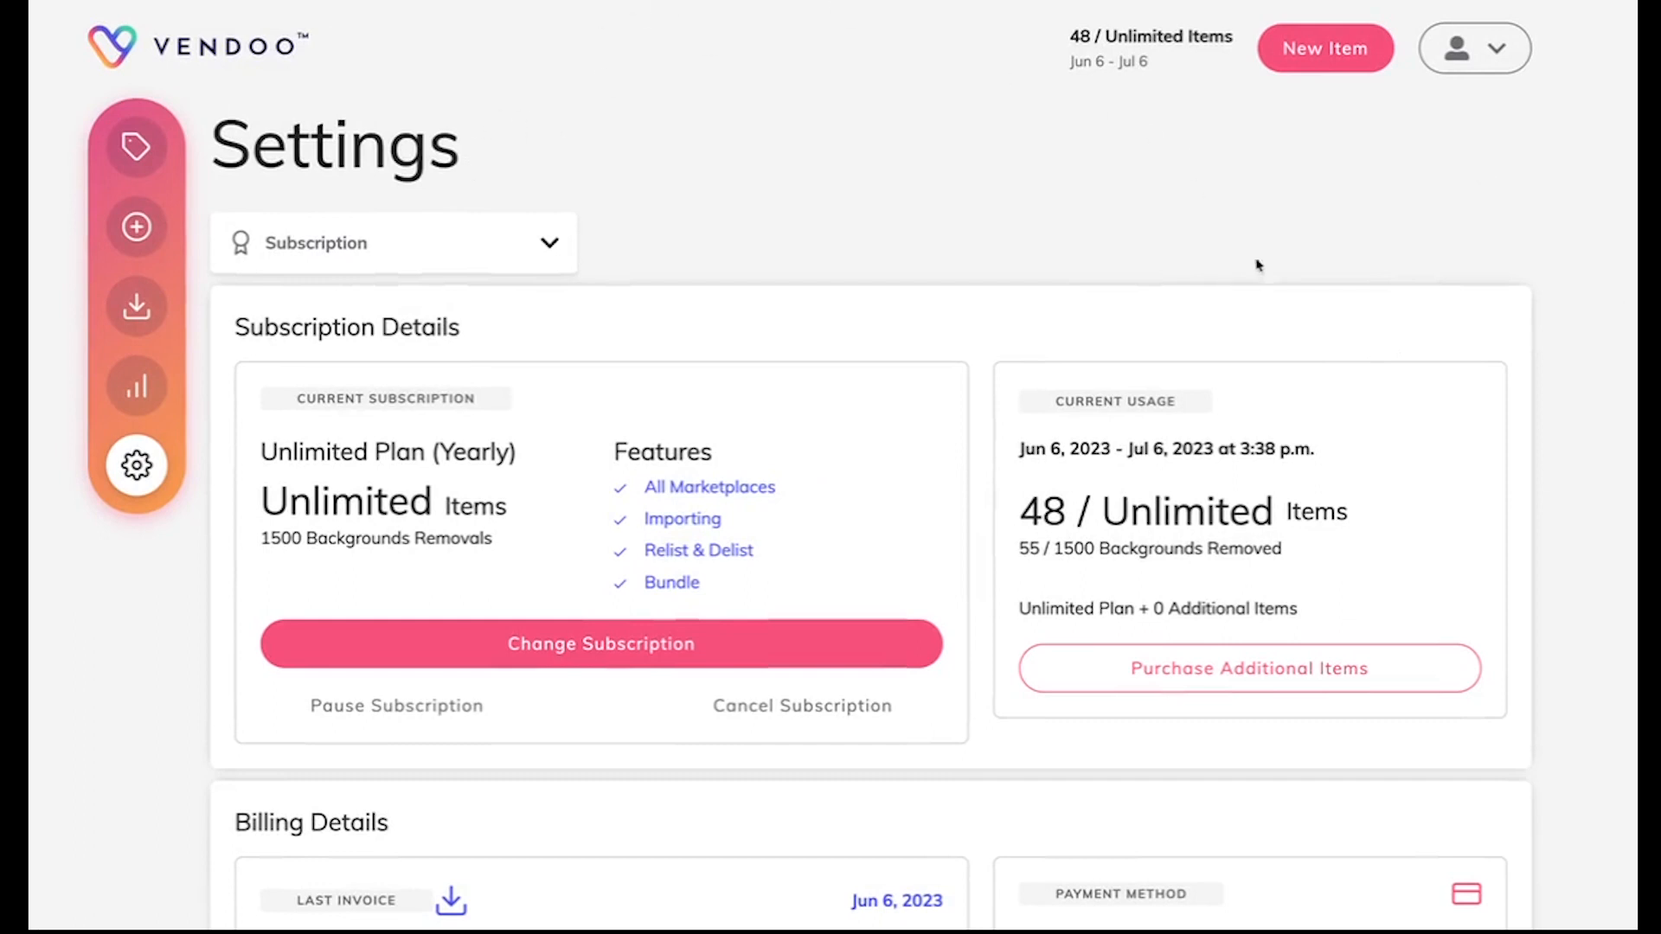
mouse_move(1319, 570)
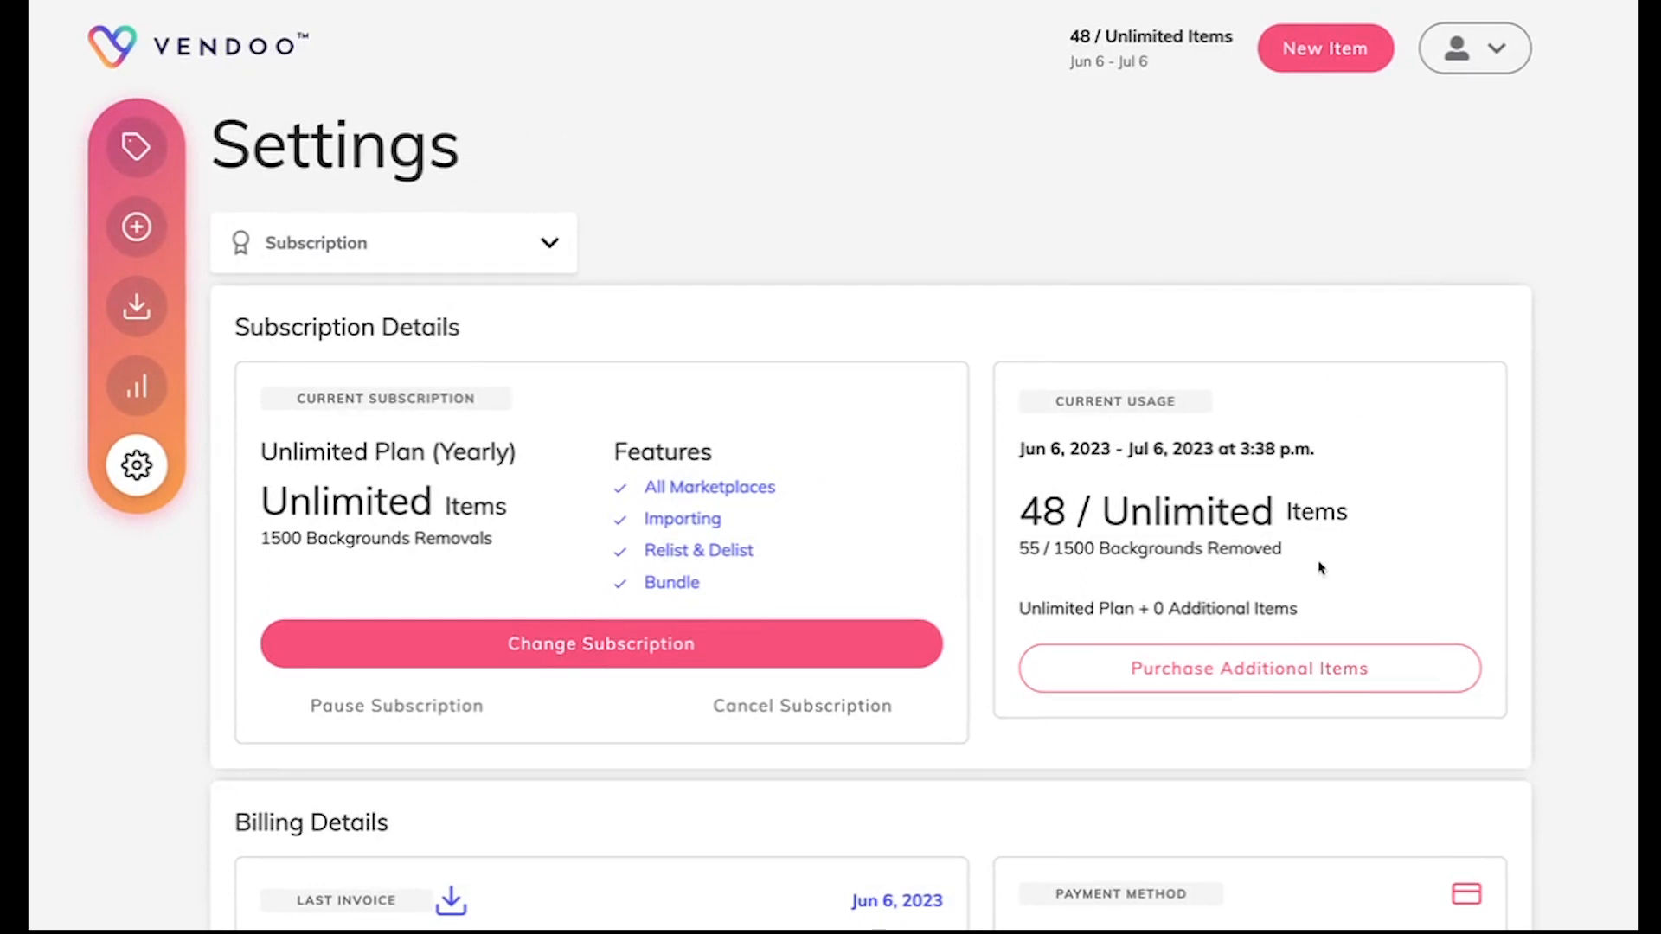
mouse_move(1020, 568)
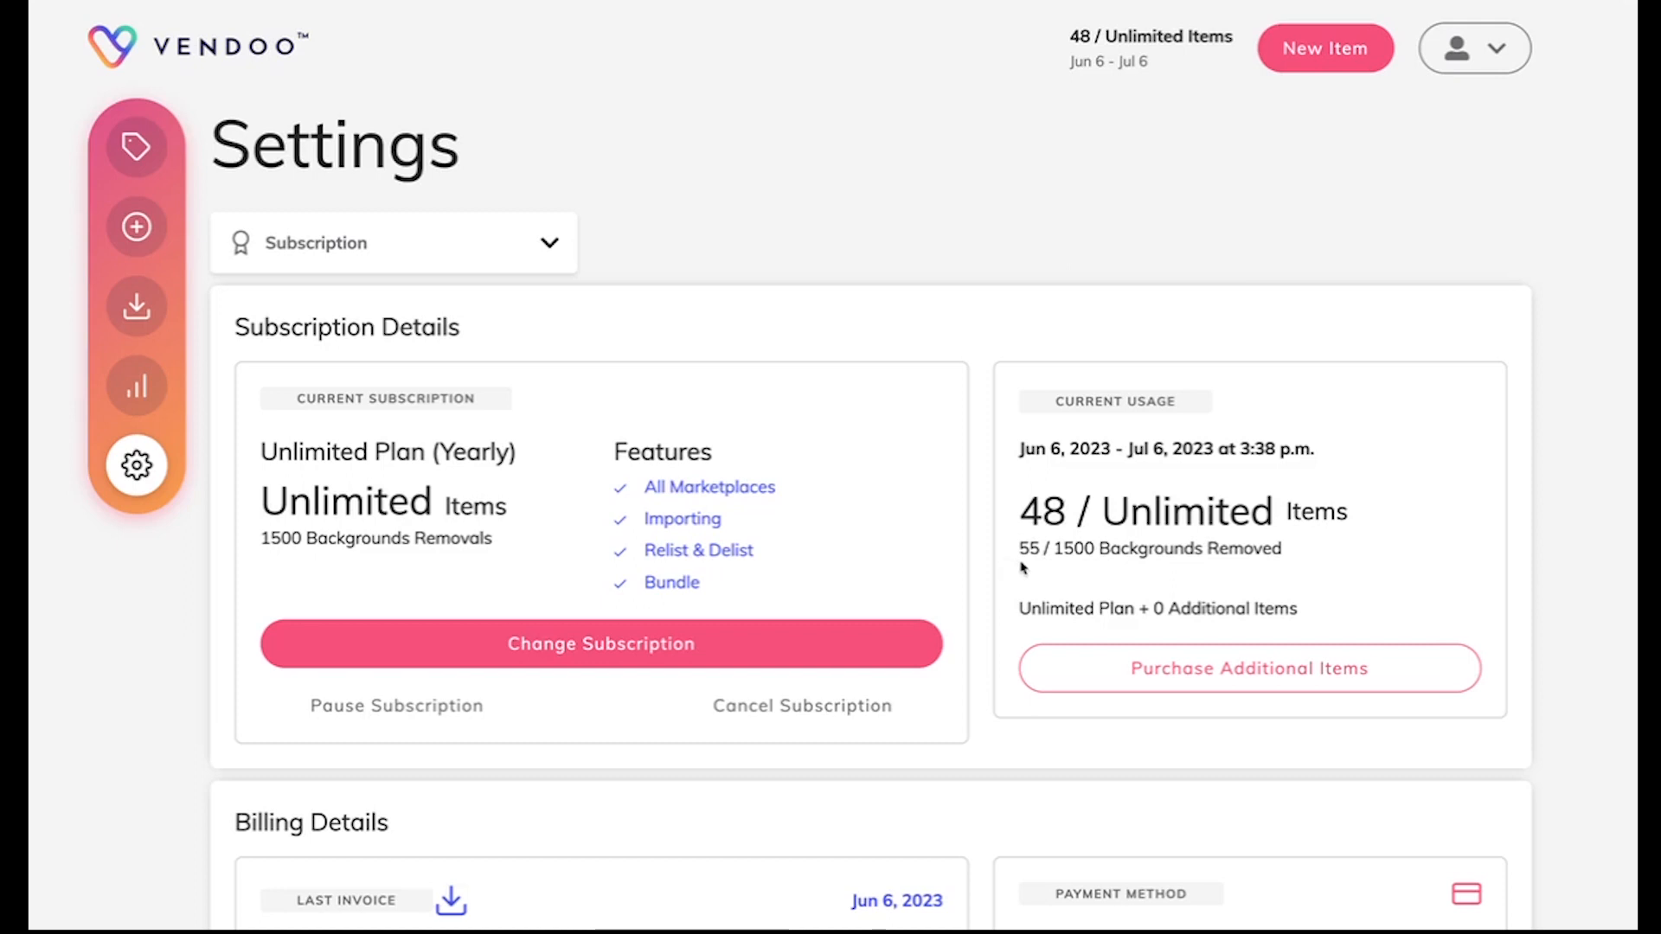
mouse_move(1240, 578)
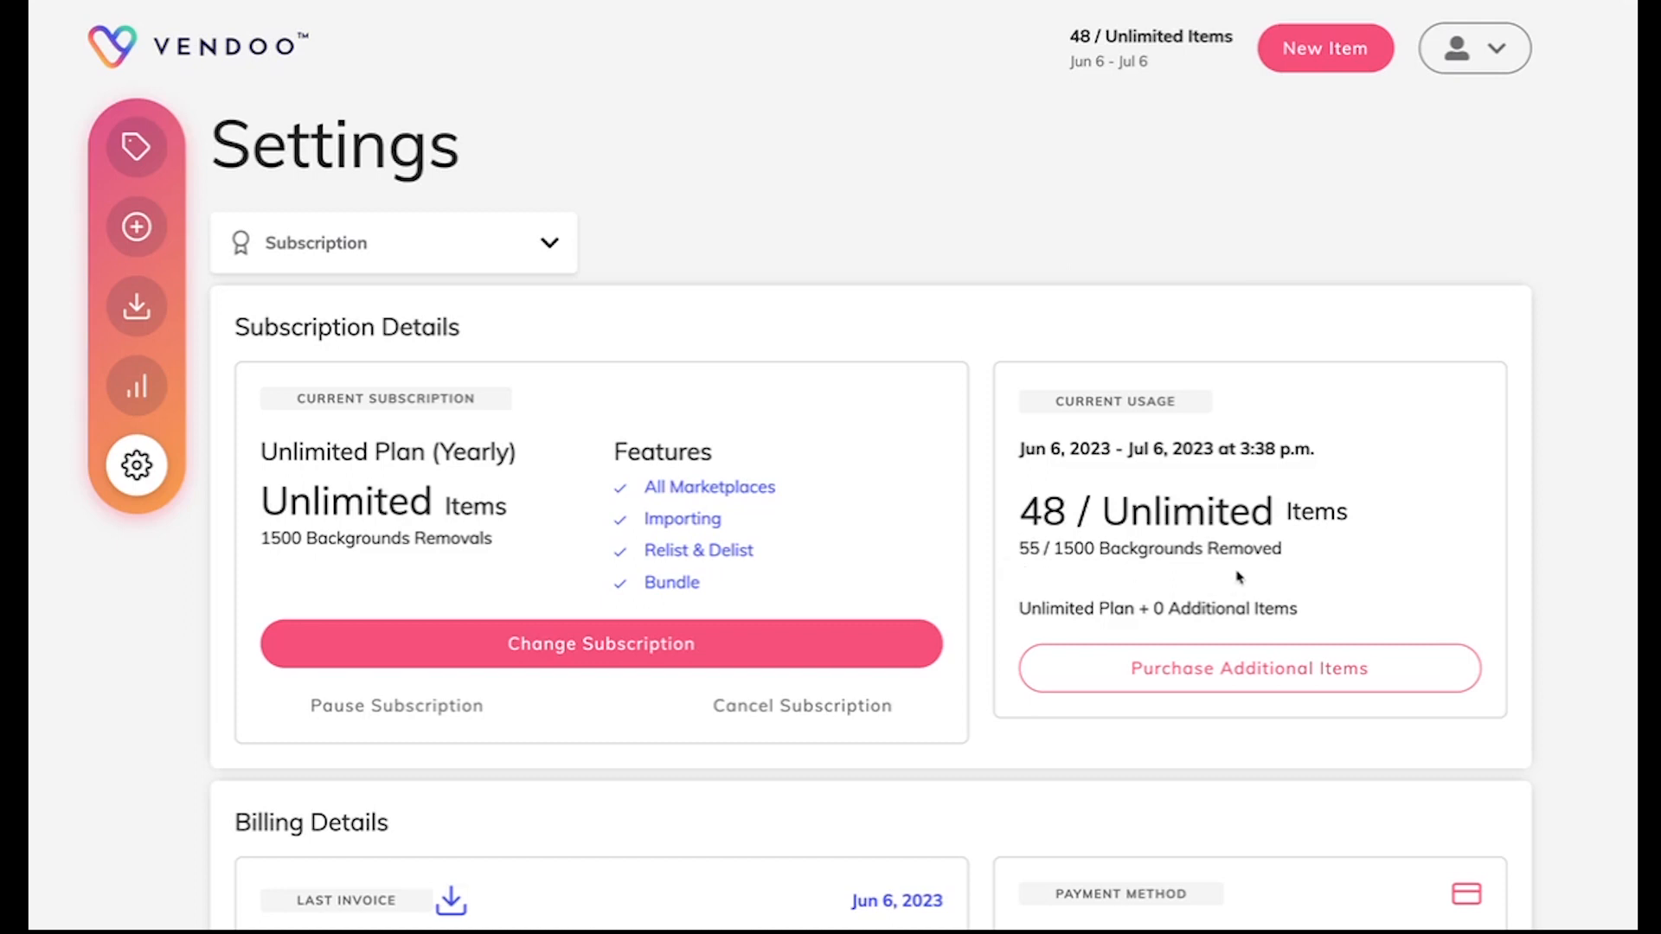